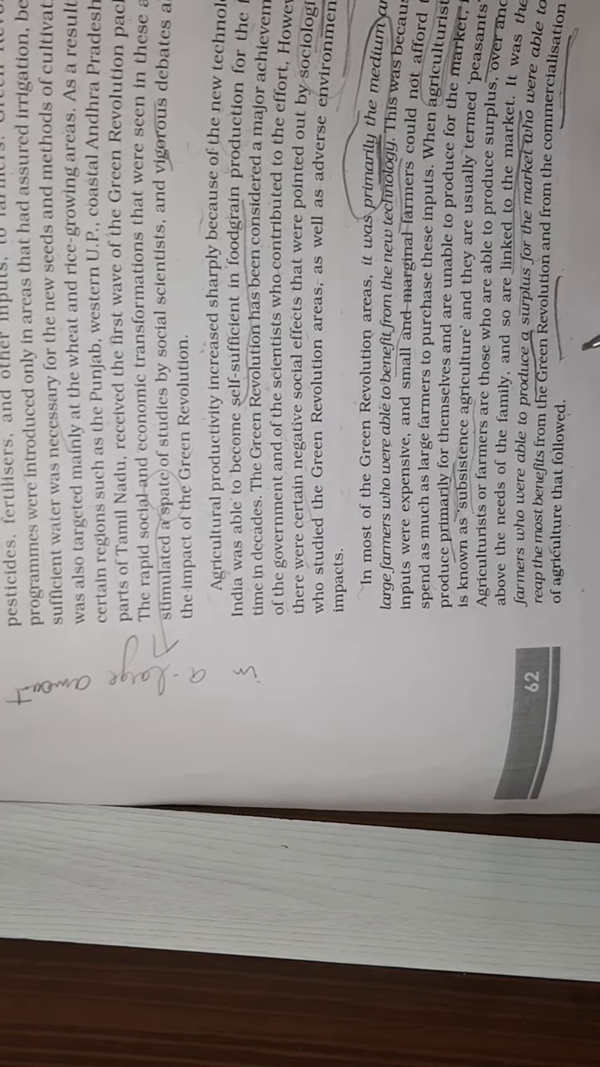
pyautogui.moveTo(433, 667)
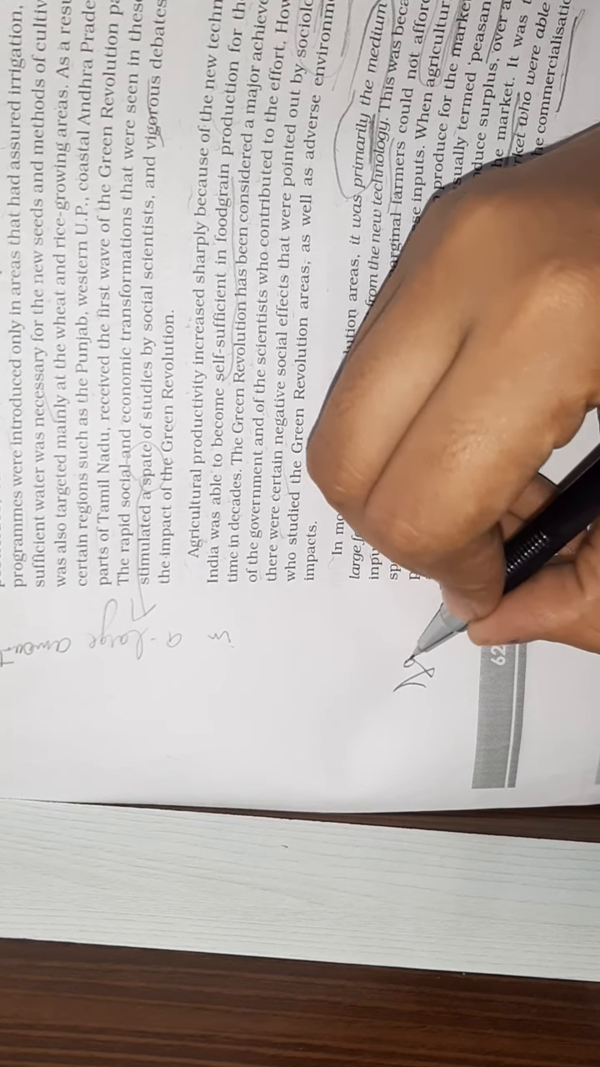